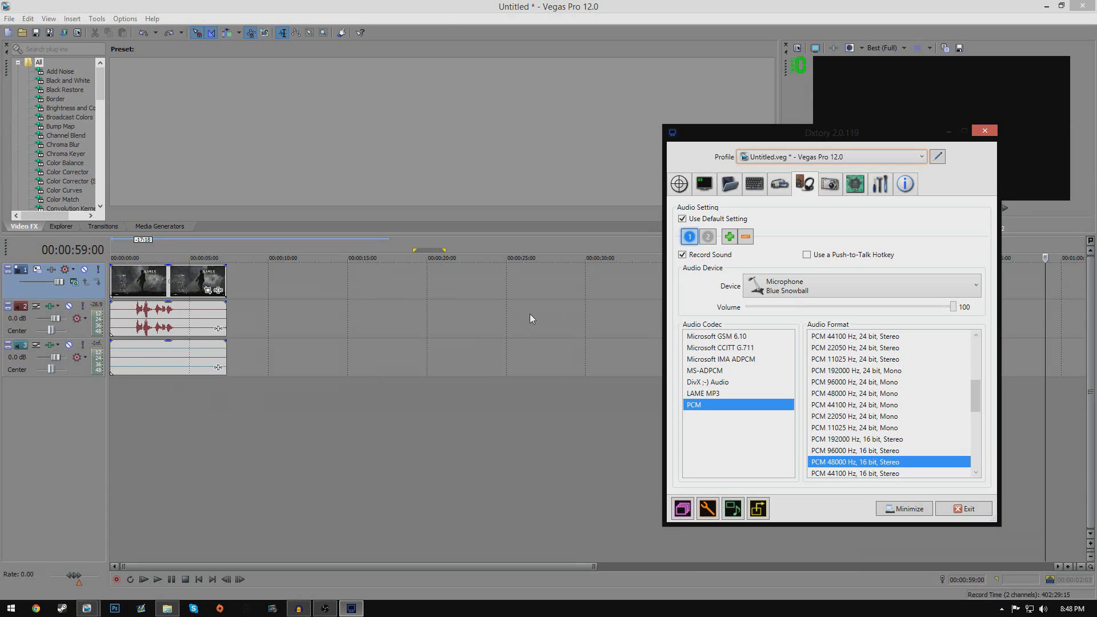
mouse_move(528, 191)
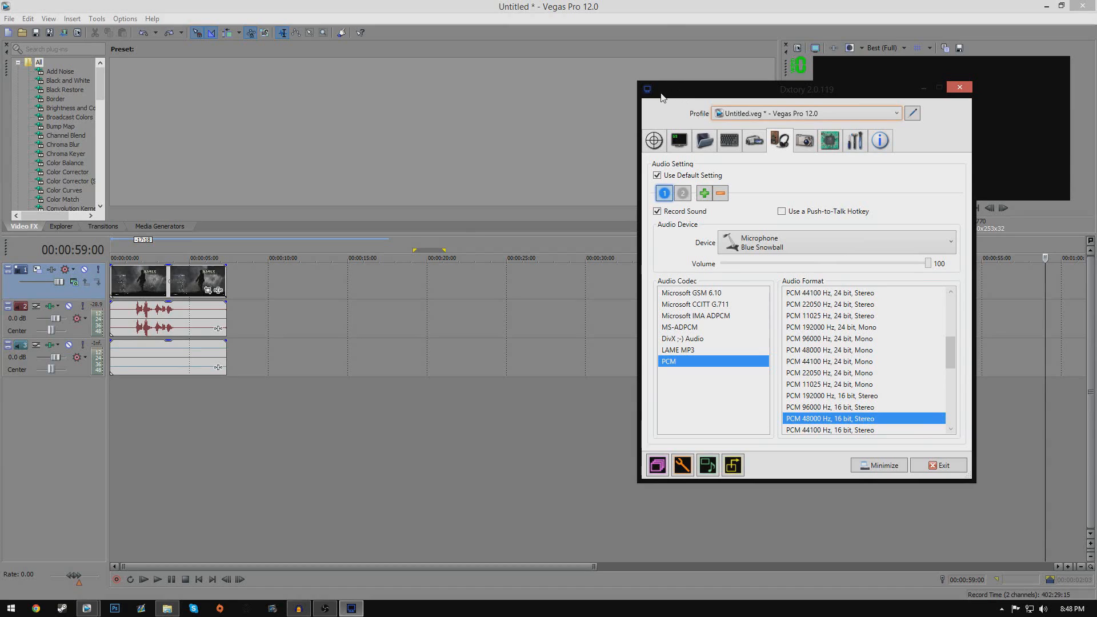
mouse_move(356, 316)
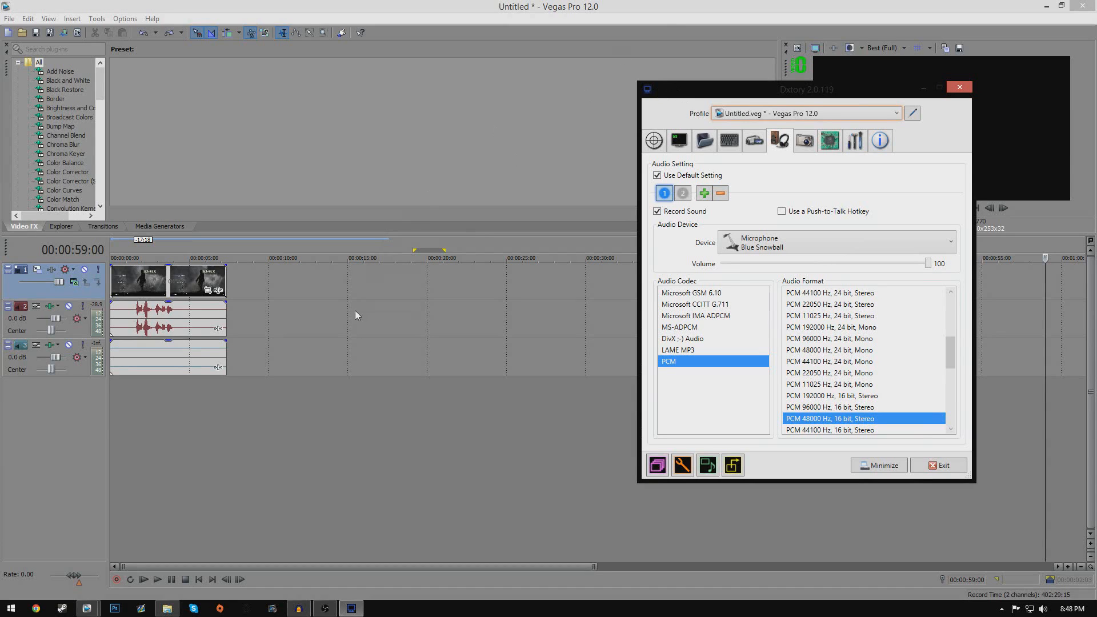
mouse_move(326, 323)
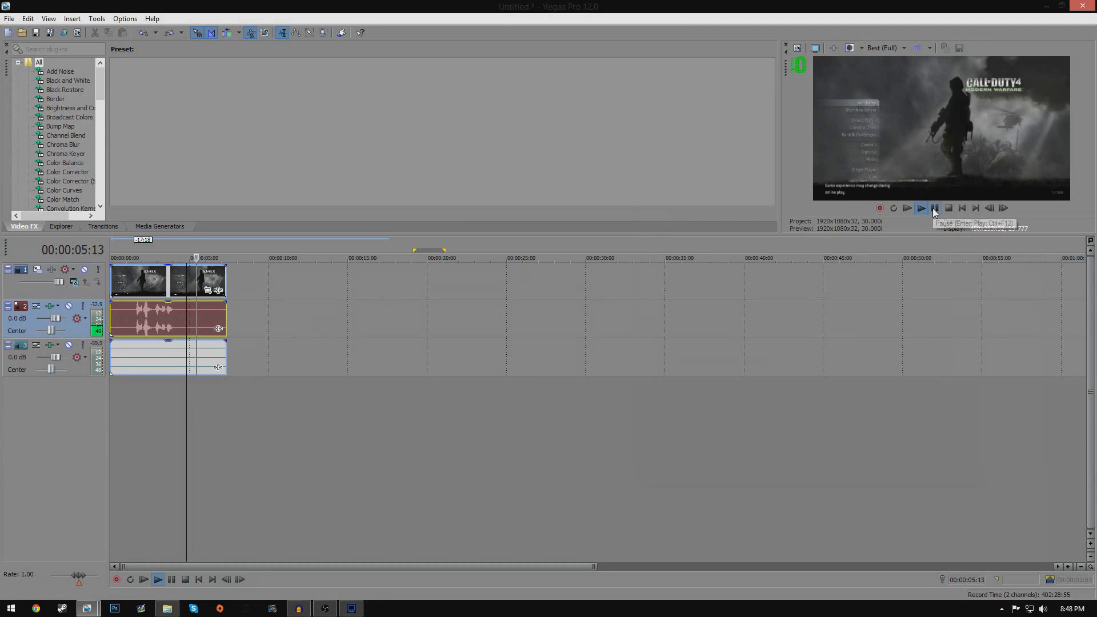
Stop the preview of the gameplay clip after about six seconds of playback.
left_click(935, 208)
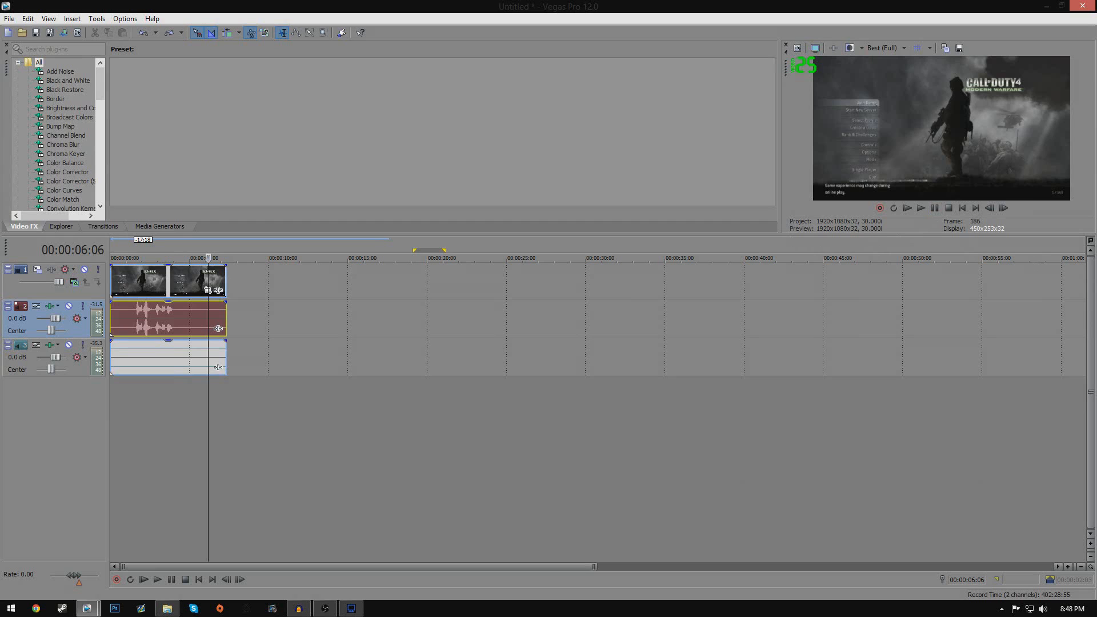
left_click(323, 607)
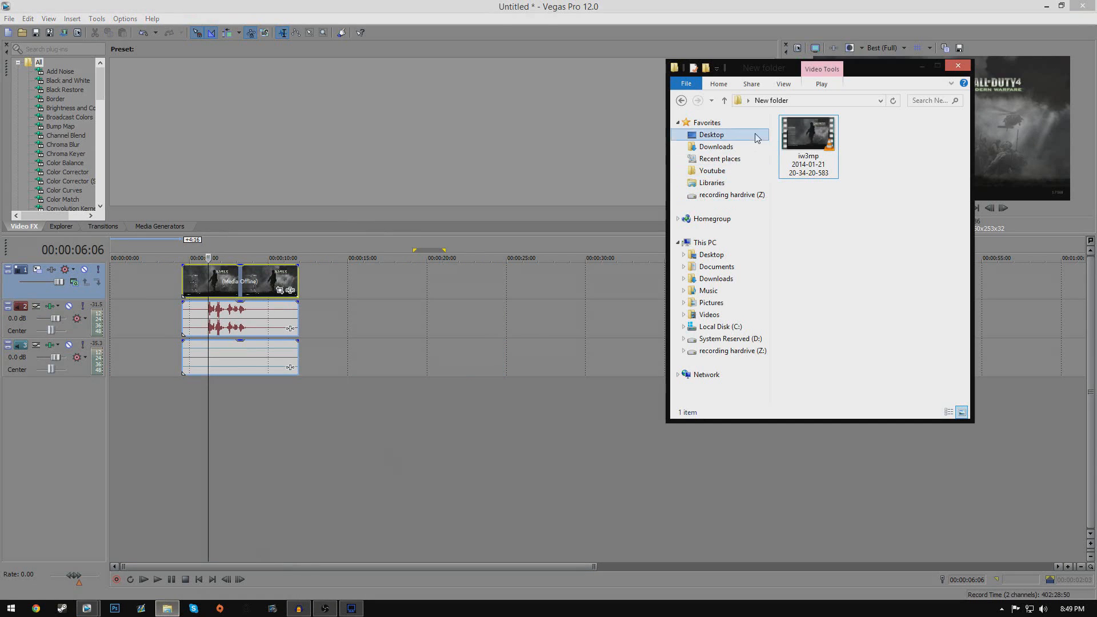
Extract the gameplay video's audio streams into two WAV files and play the st0 one.
left_click_drag(762, 68, 647, 64)
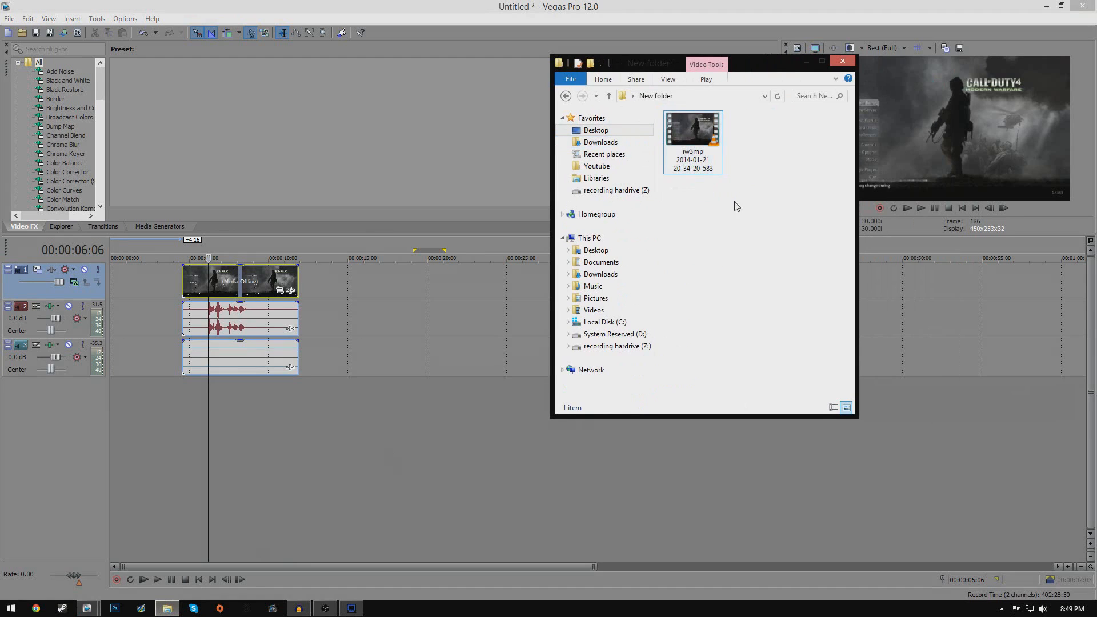
left_click(693, 136)
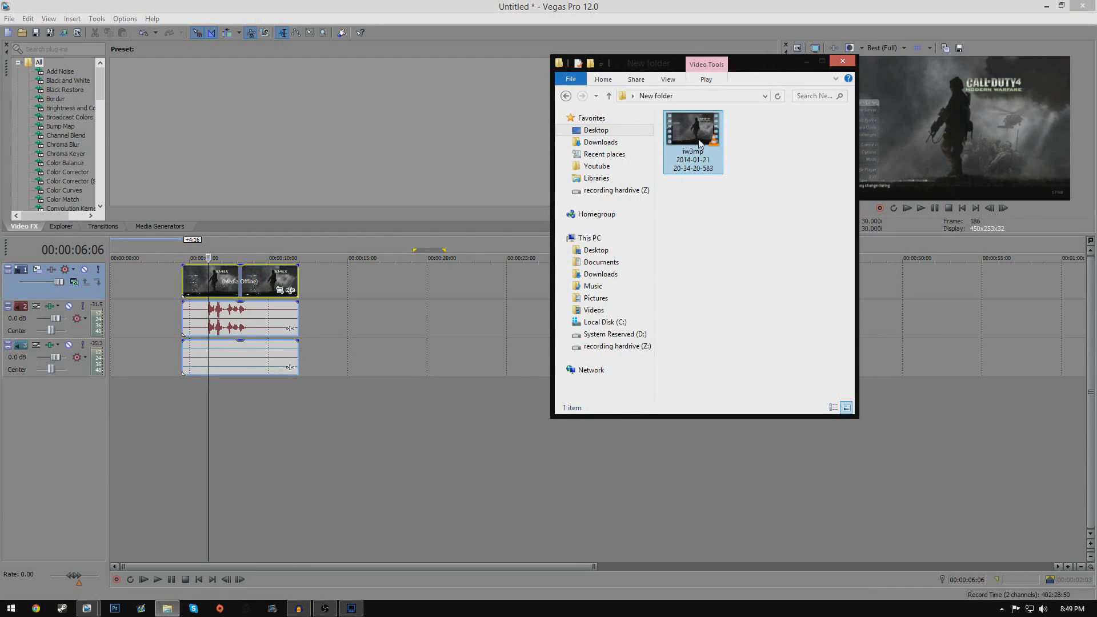
left_click(693, 130)
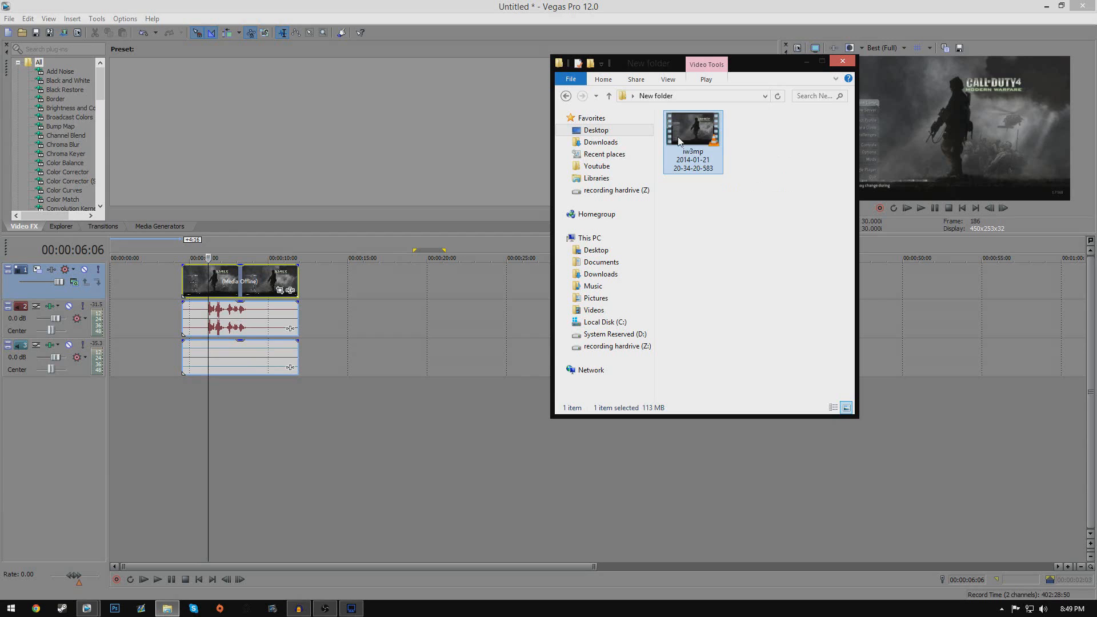
right_click(692, 129)
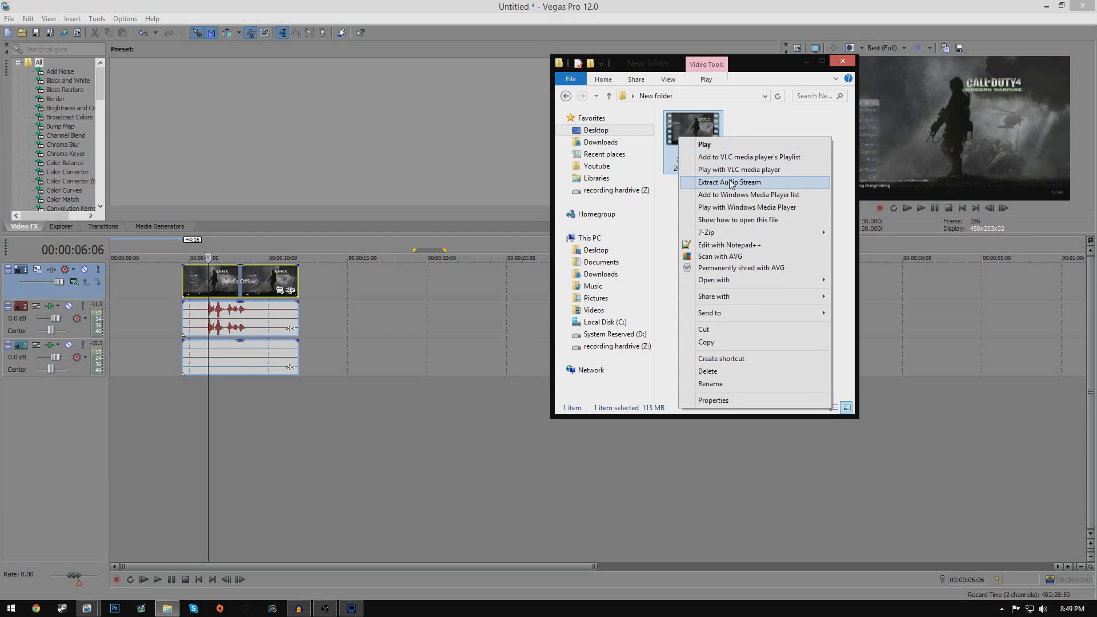
left_click(729, 181)
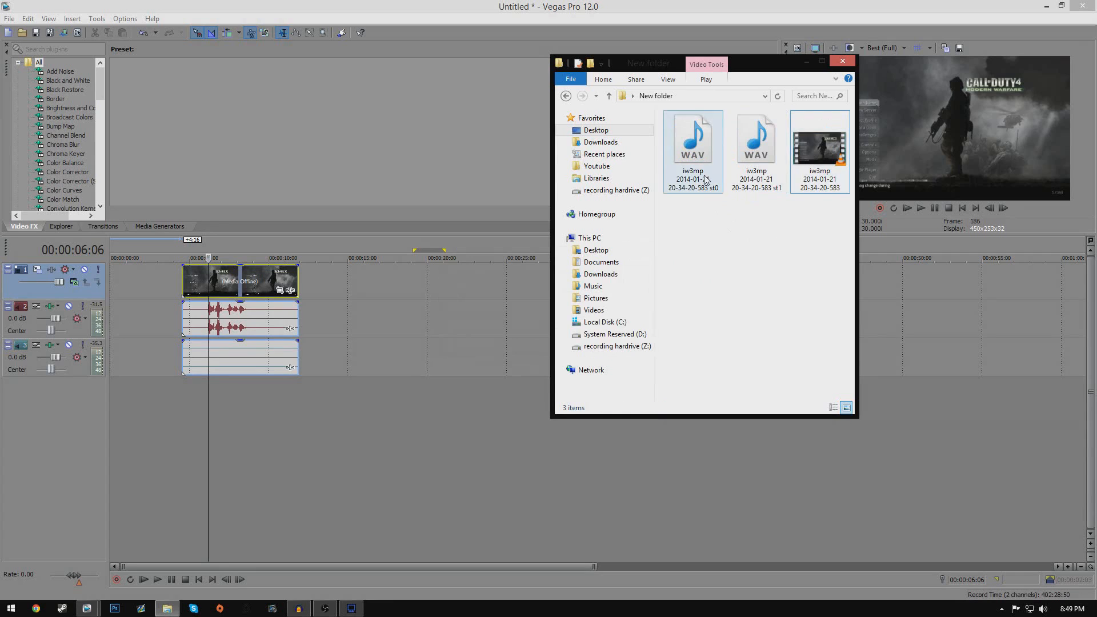
mouse_move(713, 156)
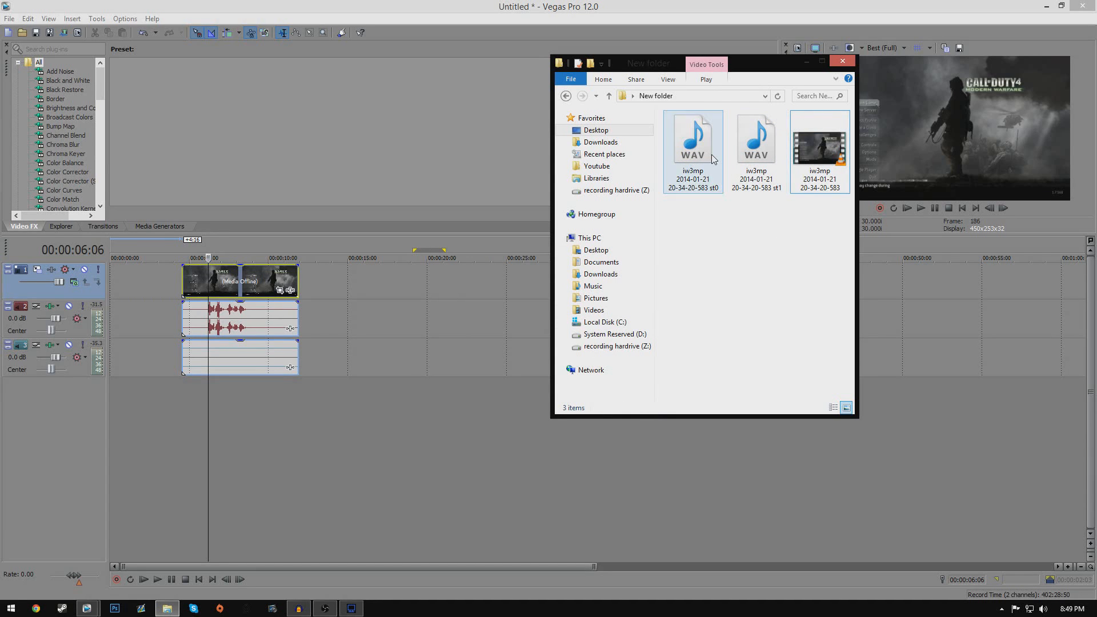
double_click(693, 140)
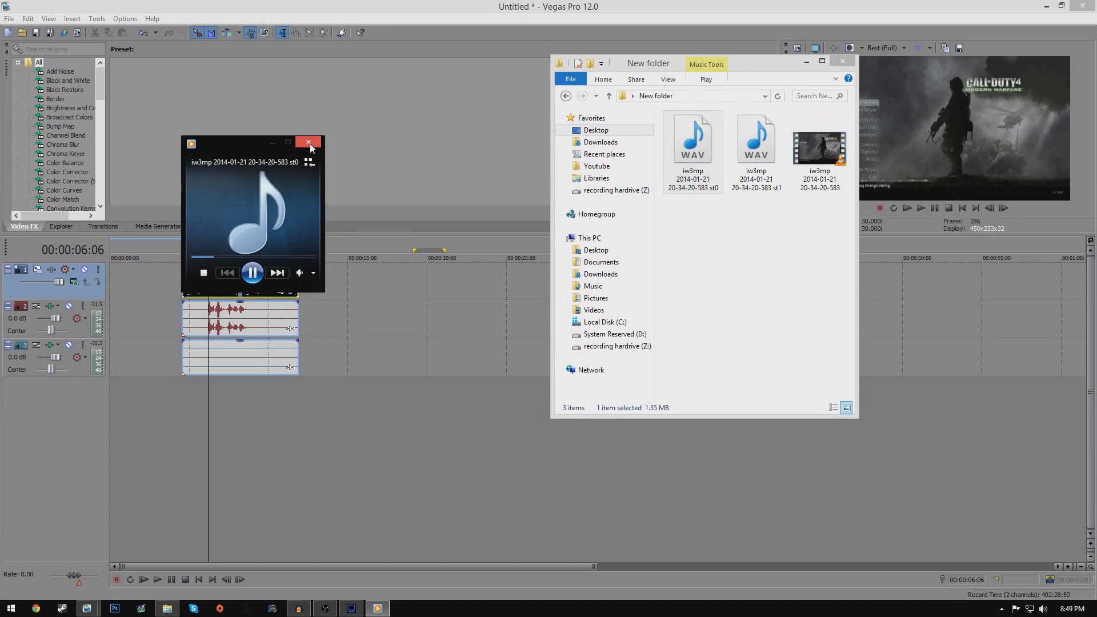
Import the st0 WAV into Audacity as a safe copy and stop its playback.
left_click(308, 142)
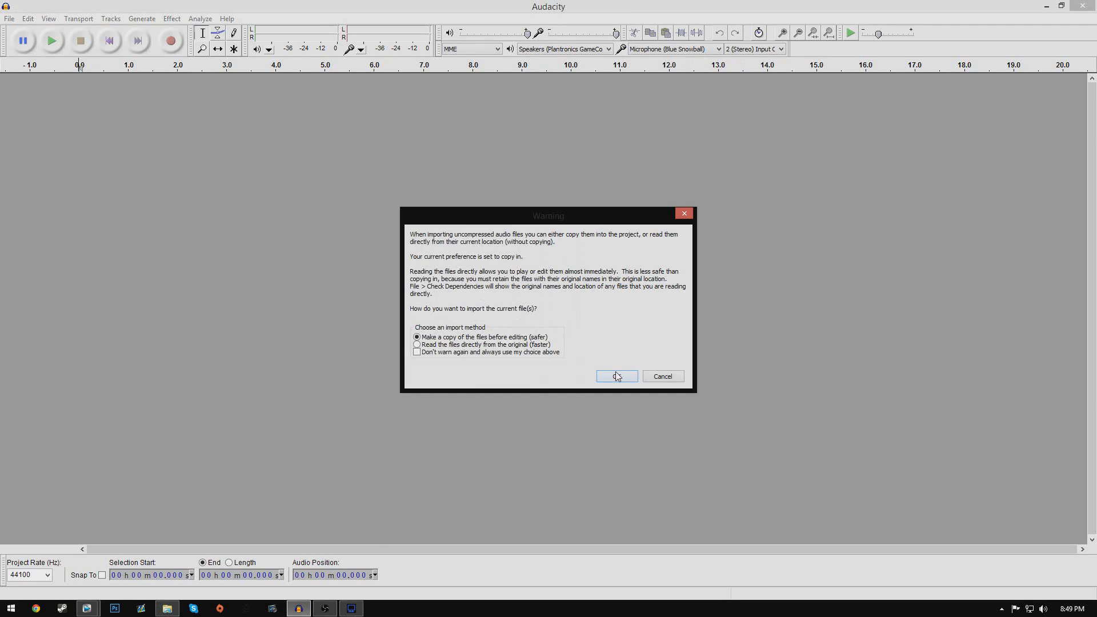
left_click(615, 376)
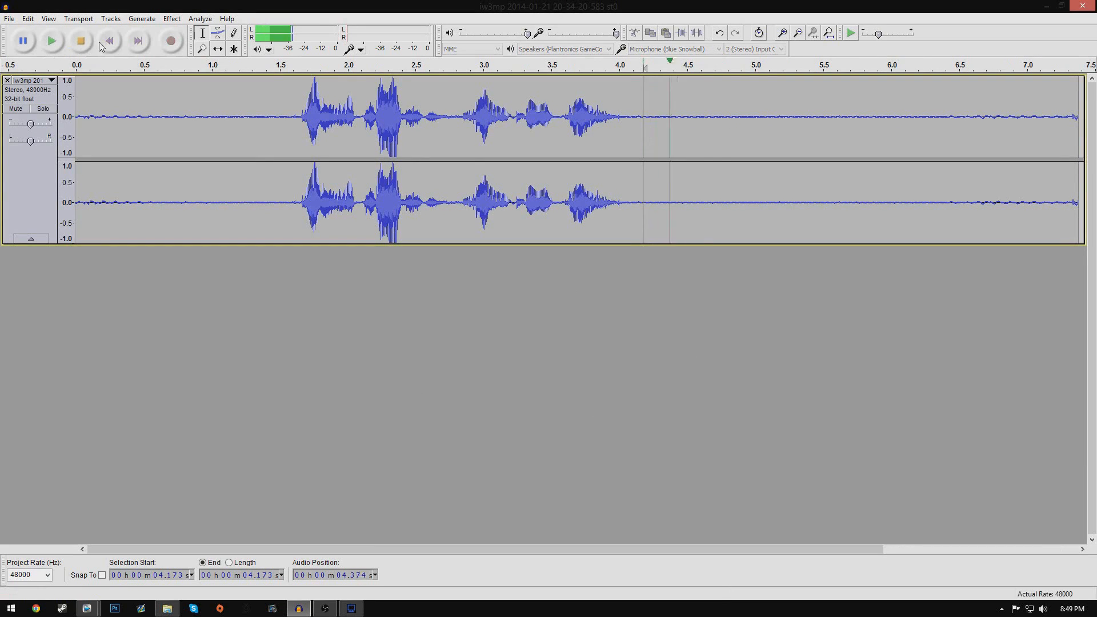
left_click(80, 41)
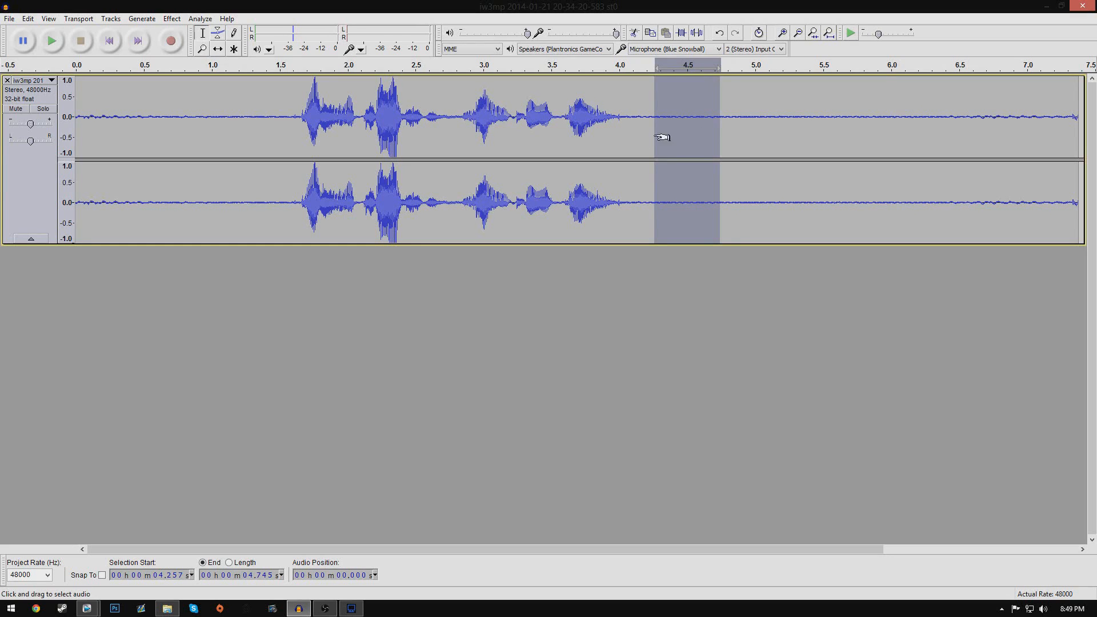
mouse_move(156, 29)
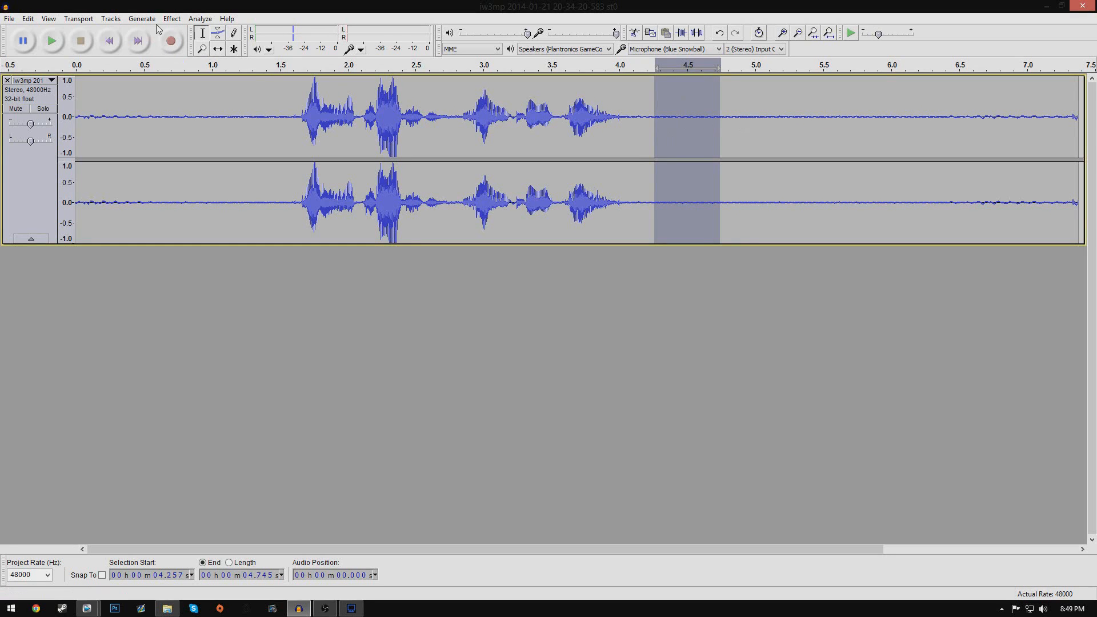
Sample the marked quiet stretch as the noise profile in the Noise Removal effect.
left_click(171, 18)
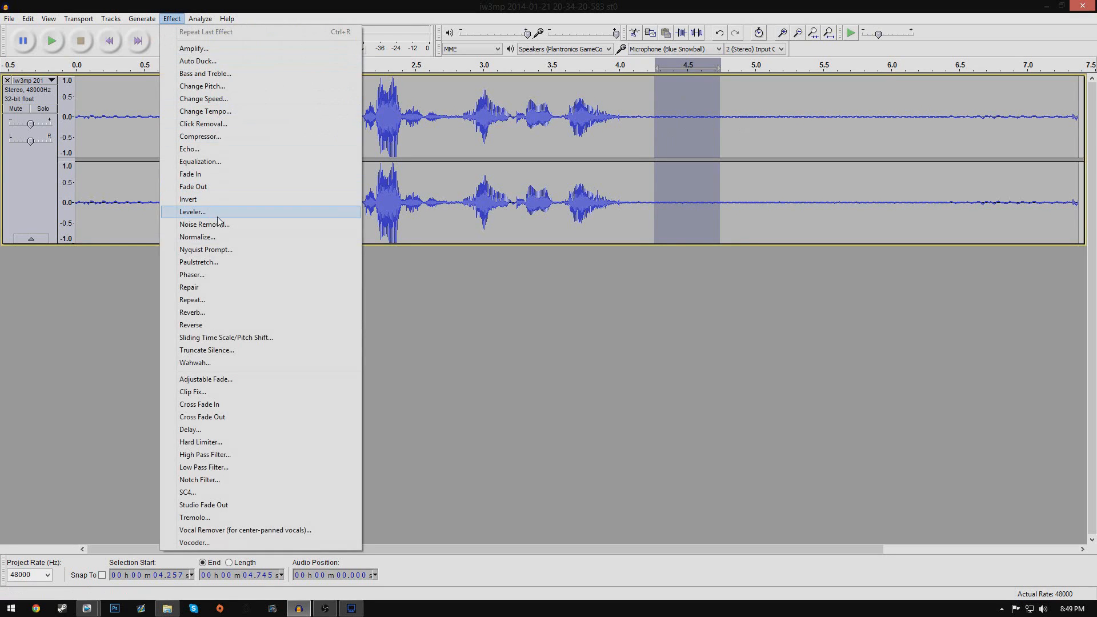
left_click(205, 224)
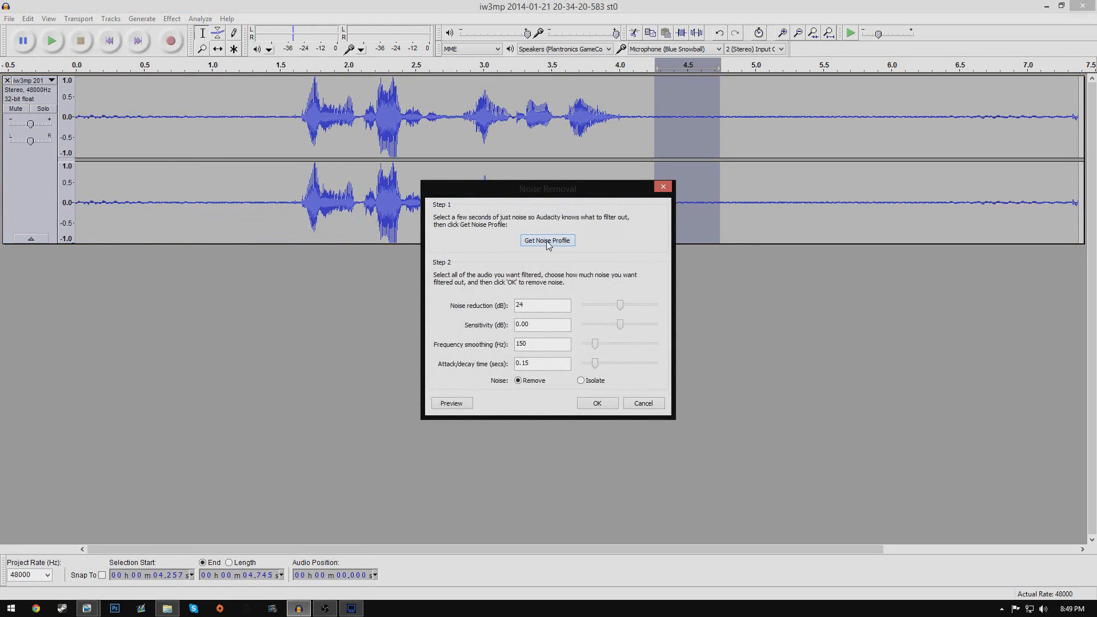
left_click(548, 240)
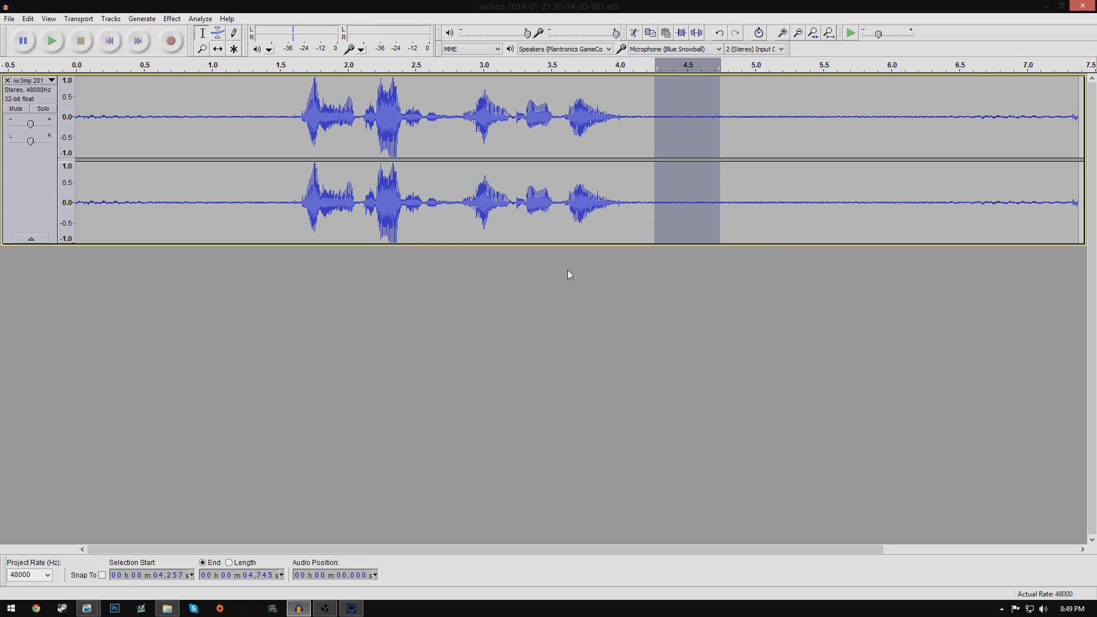
mouse_move(684, 155)
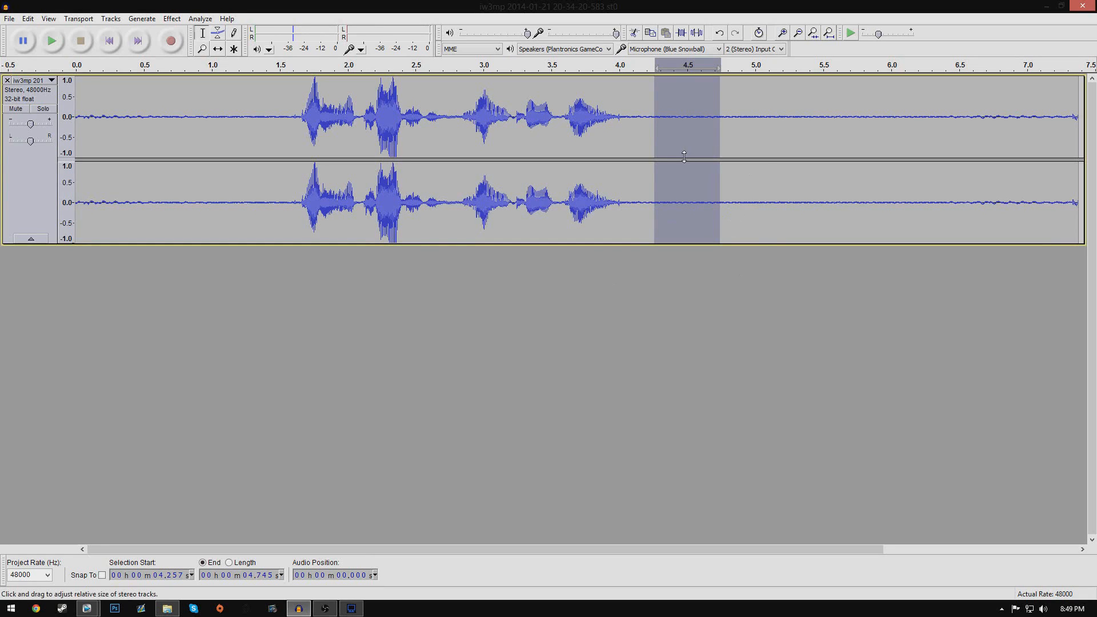
mouse_move(805, 166)
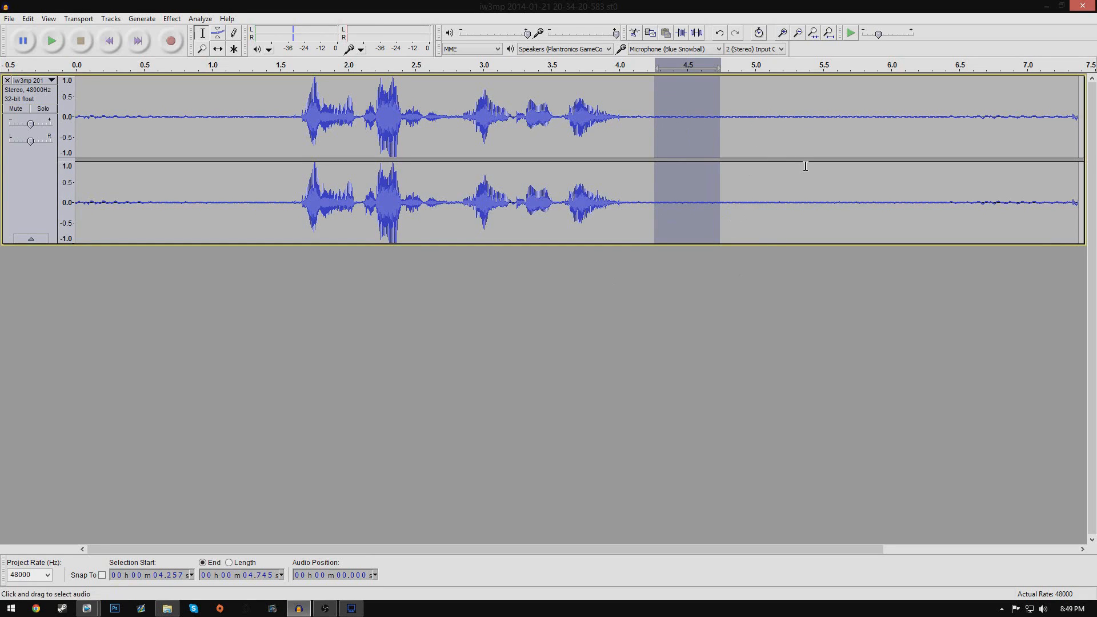
mouse_move(1081, 172)
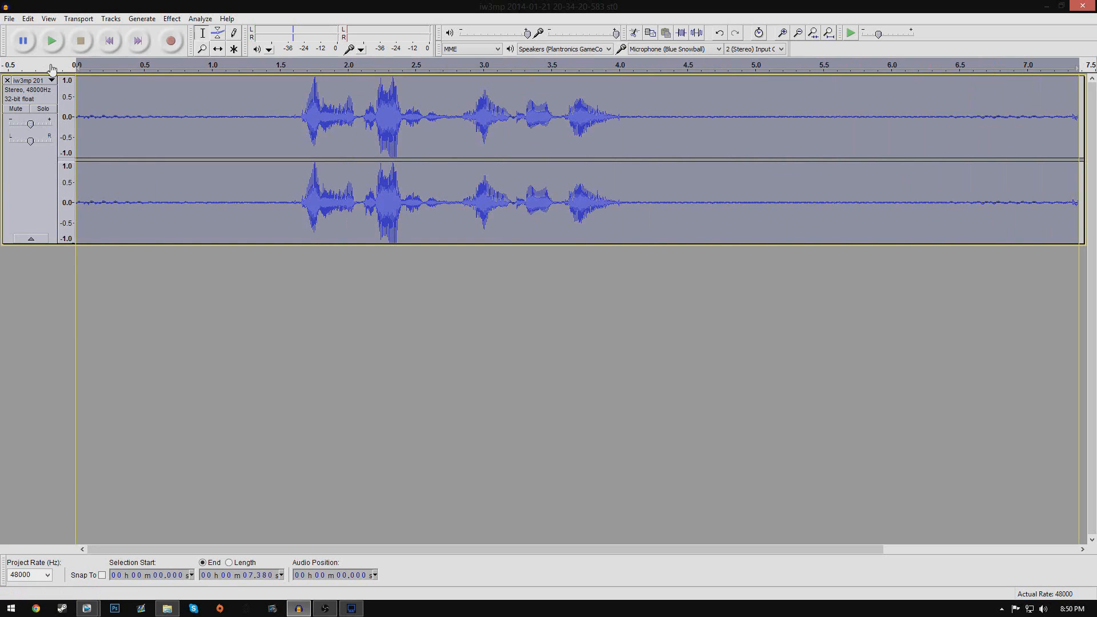
Apply Noise Removal to the whole voice track using the captured profile.
left_click(171, 18)
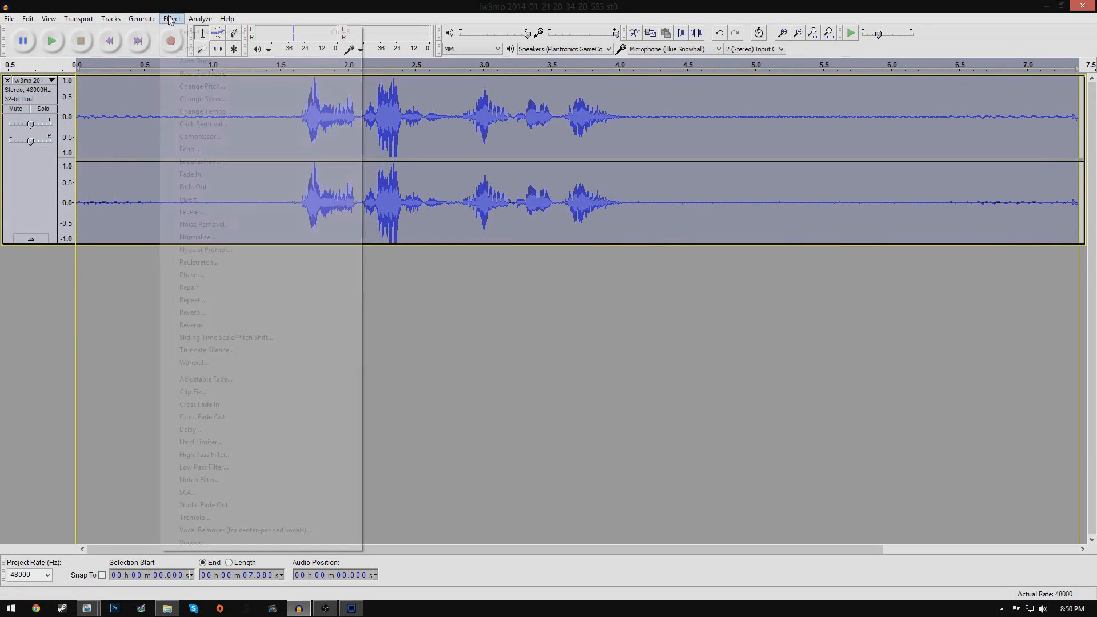
left_click(204, 224)
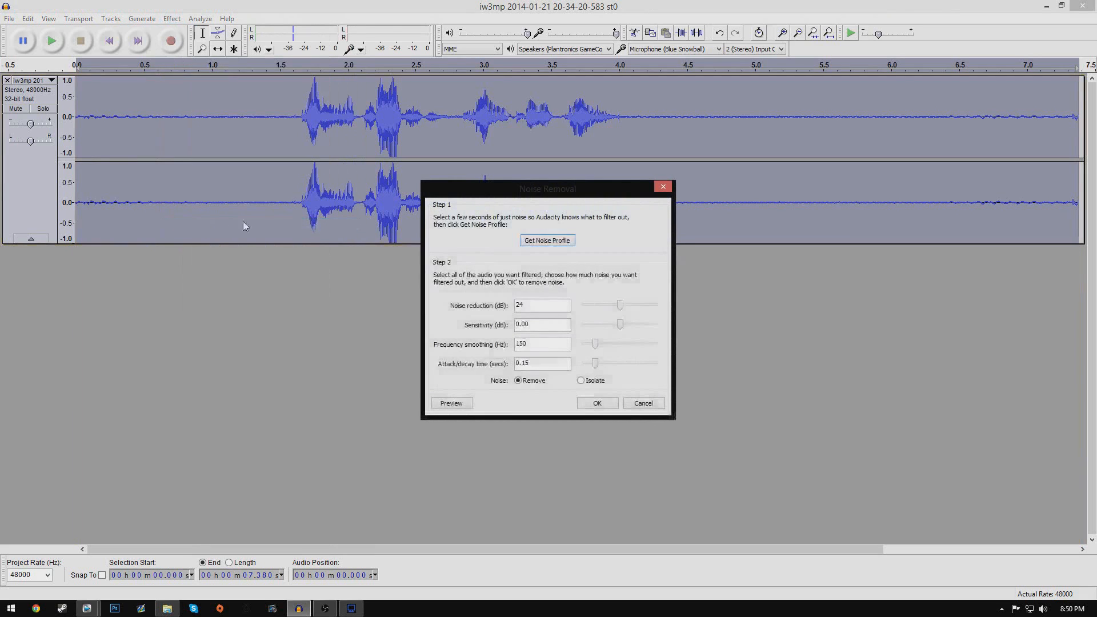
left_click(597, 403)
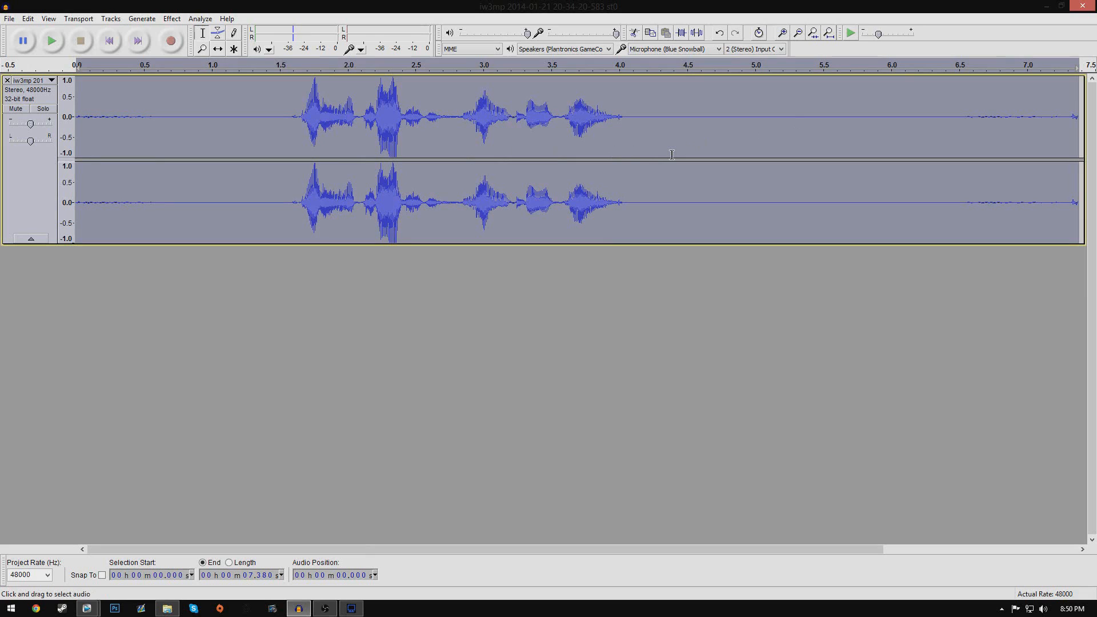
left_click(649, 117)
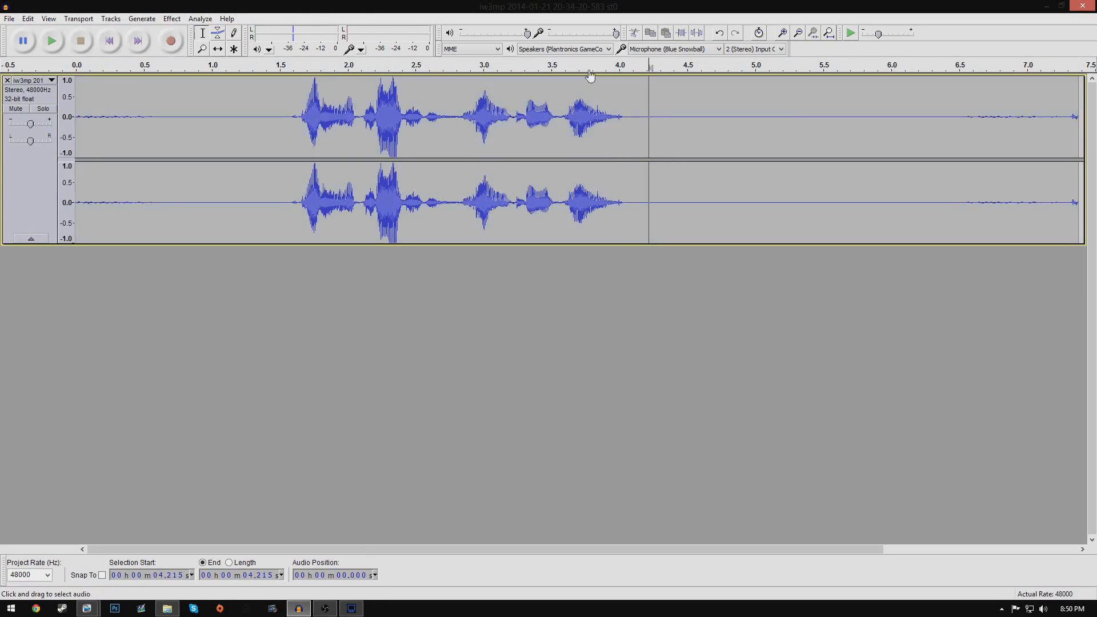
left_click(51, 40)
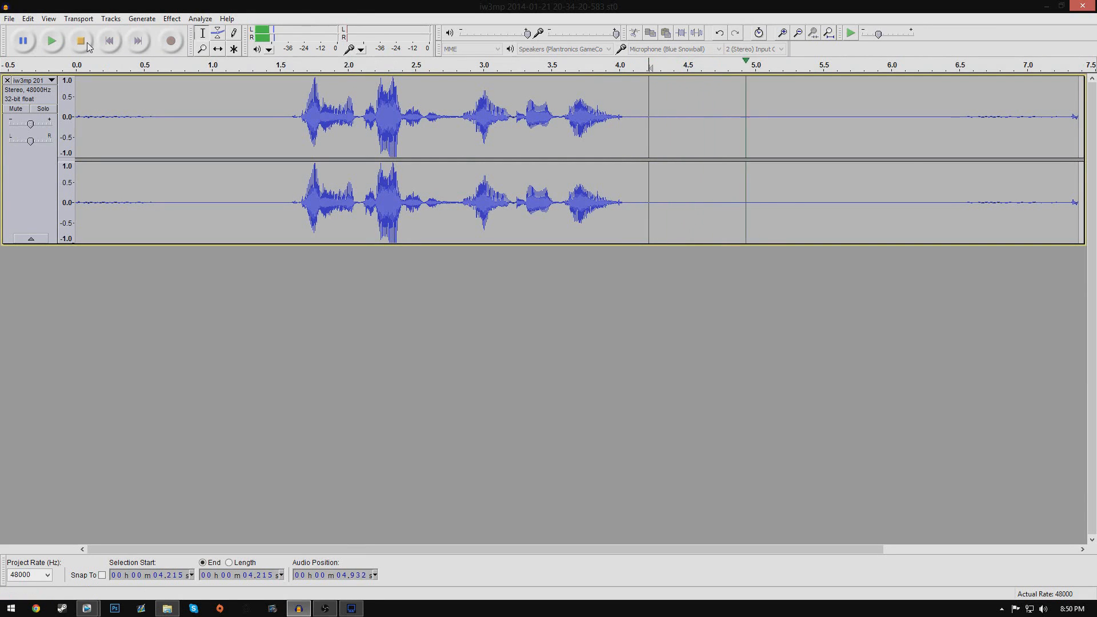
left_click(79, 41)
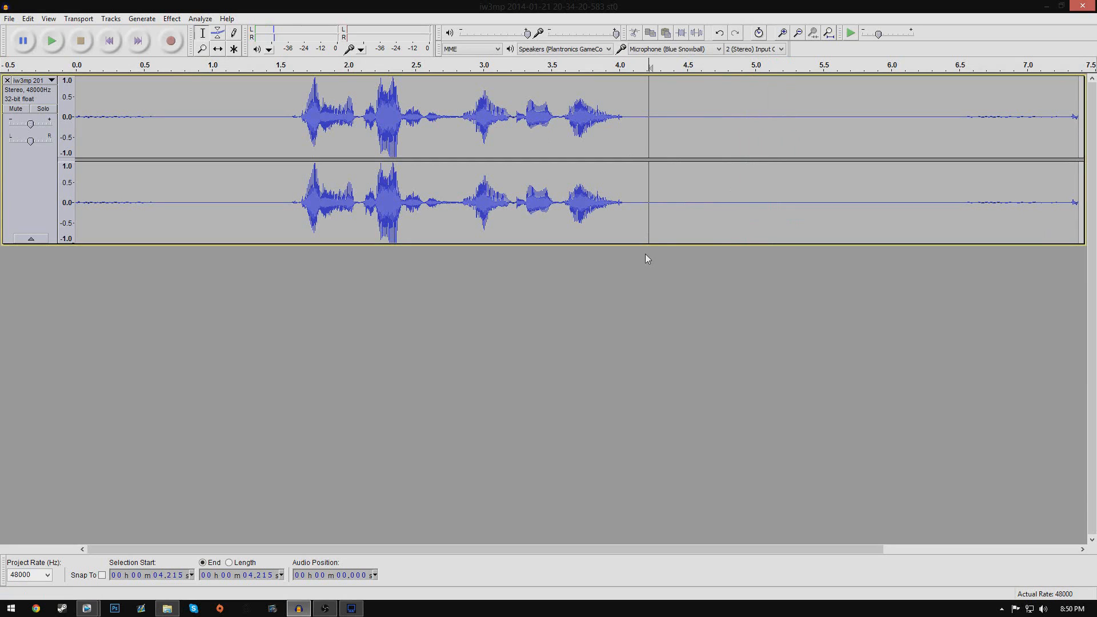
mouse_move(9, 19)
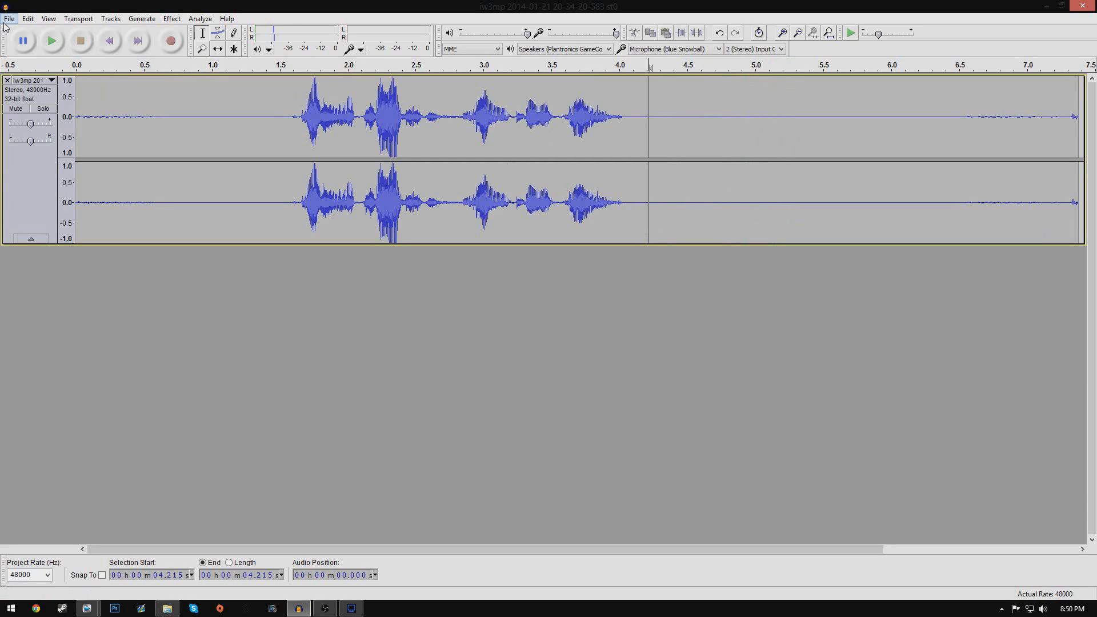
Export the cleaned voice track to the Desktop as a 16-bit PCM WAV with a new name.
left_click(9, 18)
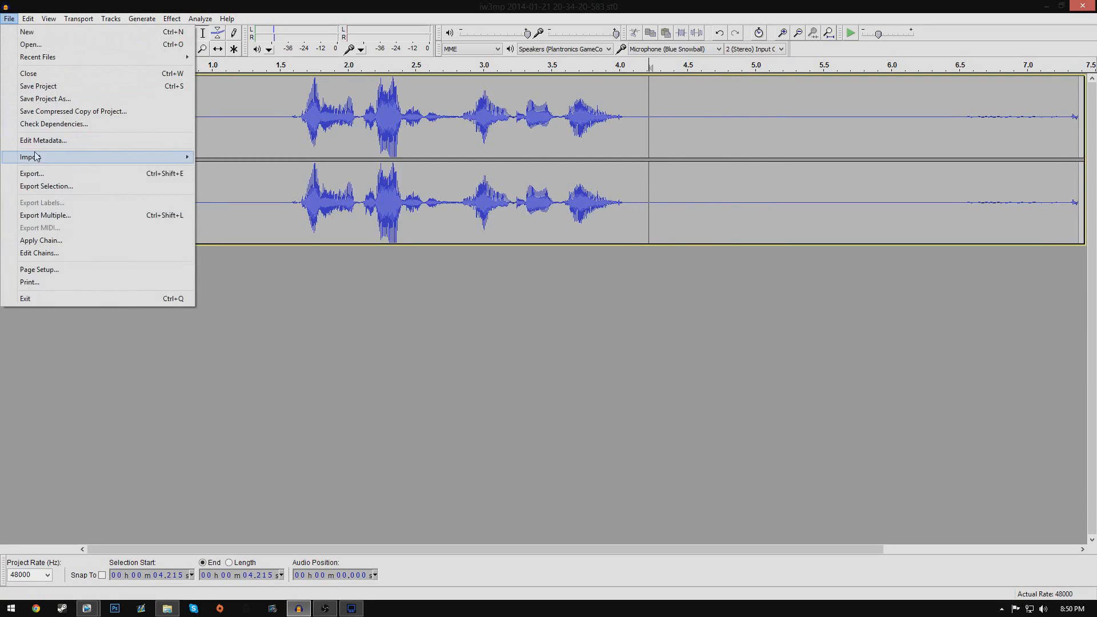
left_click(32, 174)
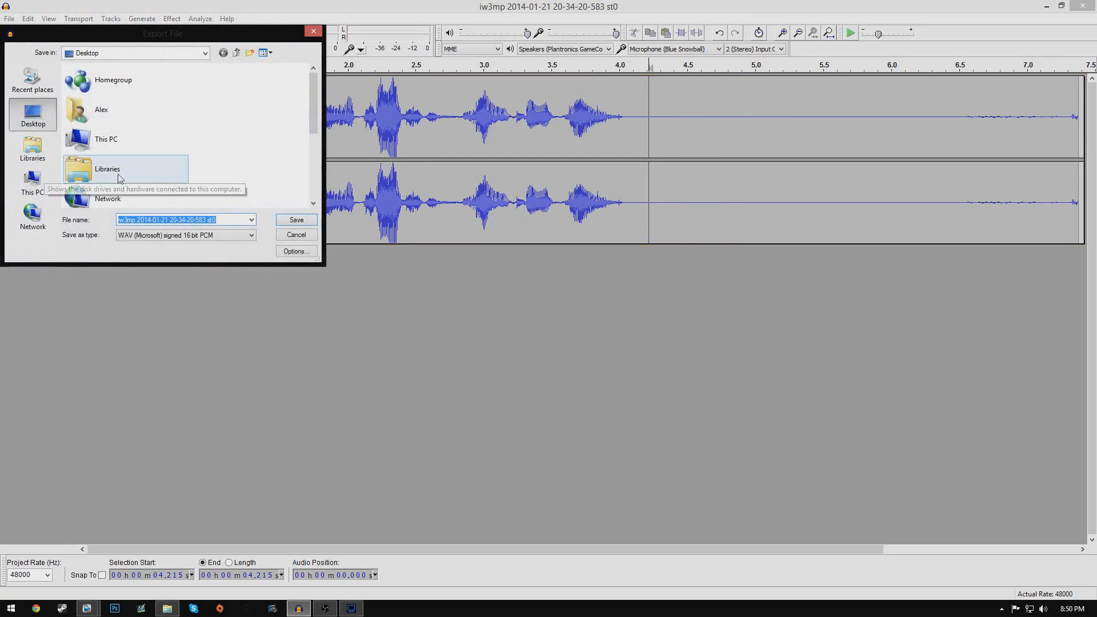
mouse_move(227, 220)
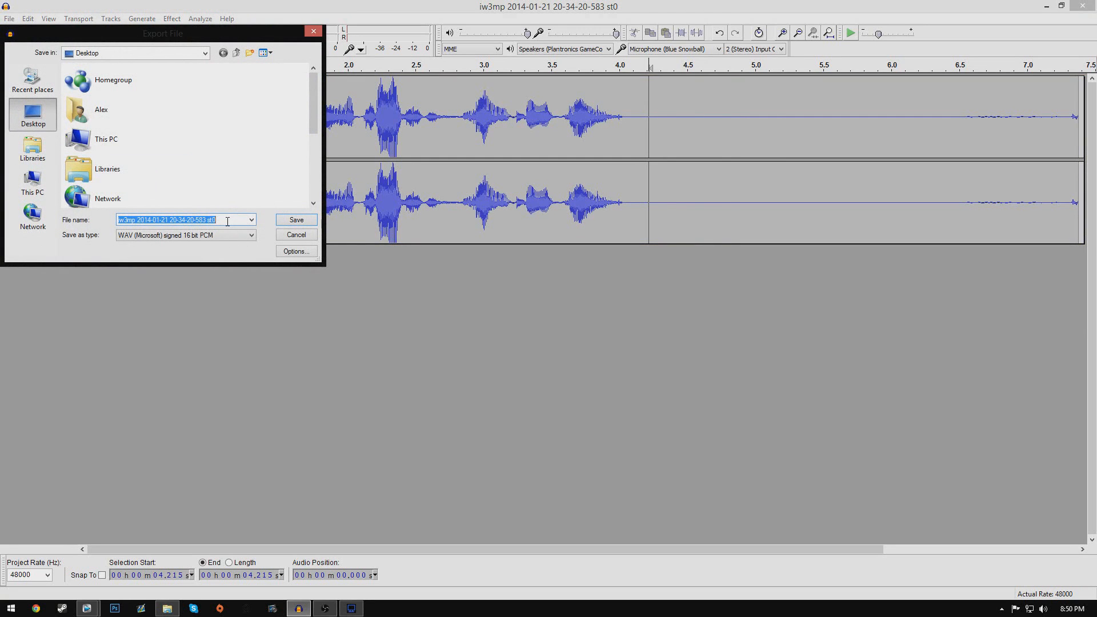
type("4")
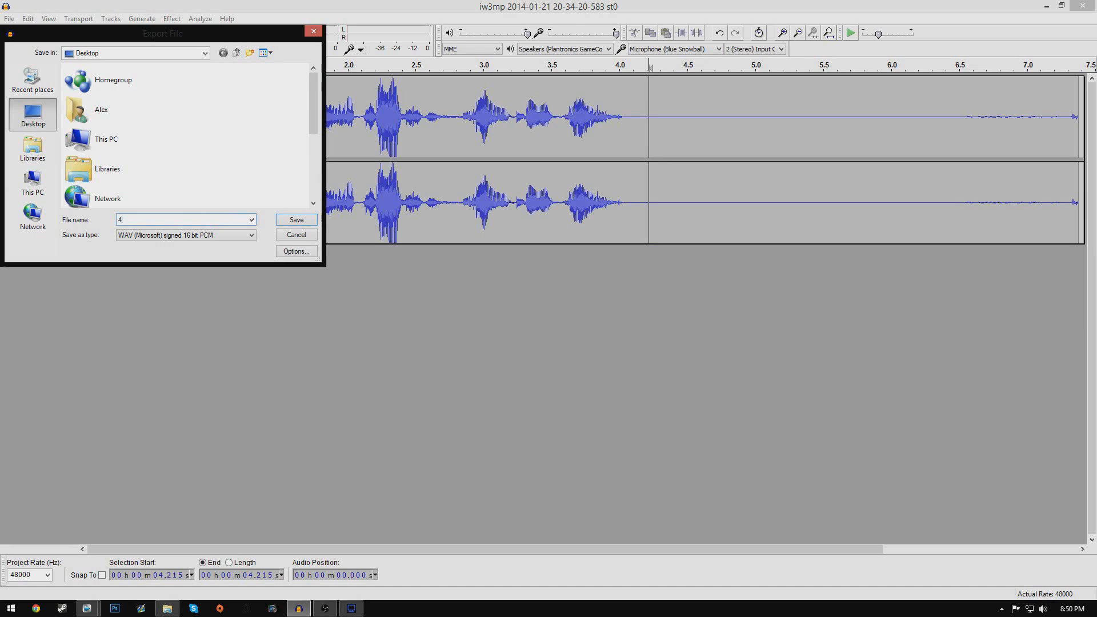
left_click(294, 219)
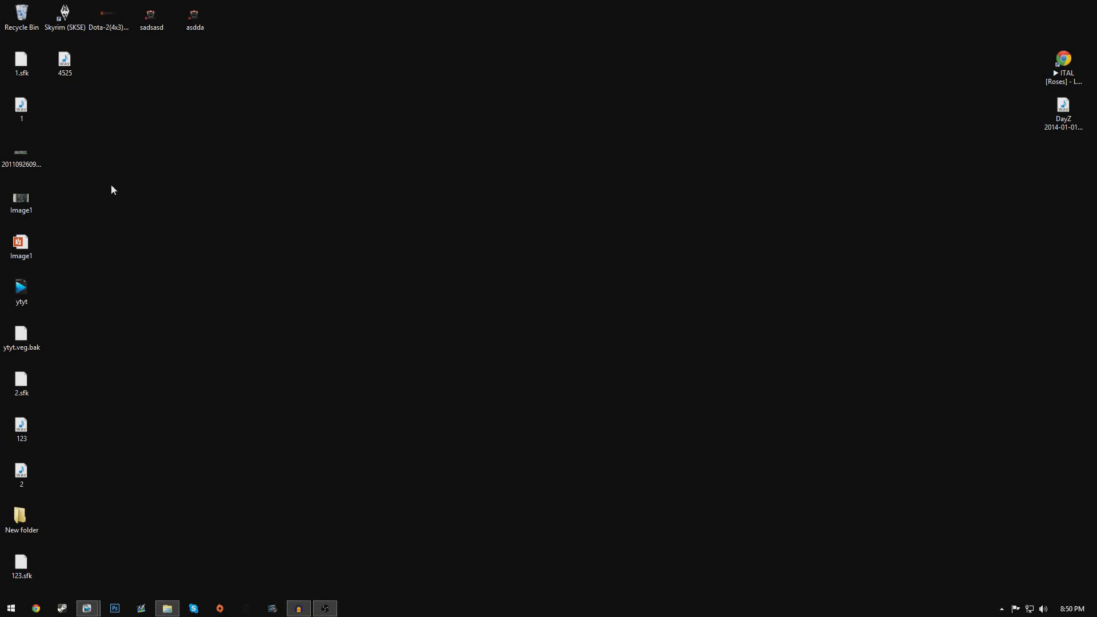
Select the exported 4525 WAV on the desktop and launch Vegas Pro from the taskbar.
left_click(64, 60)
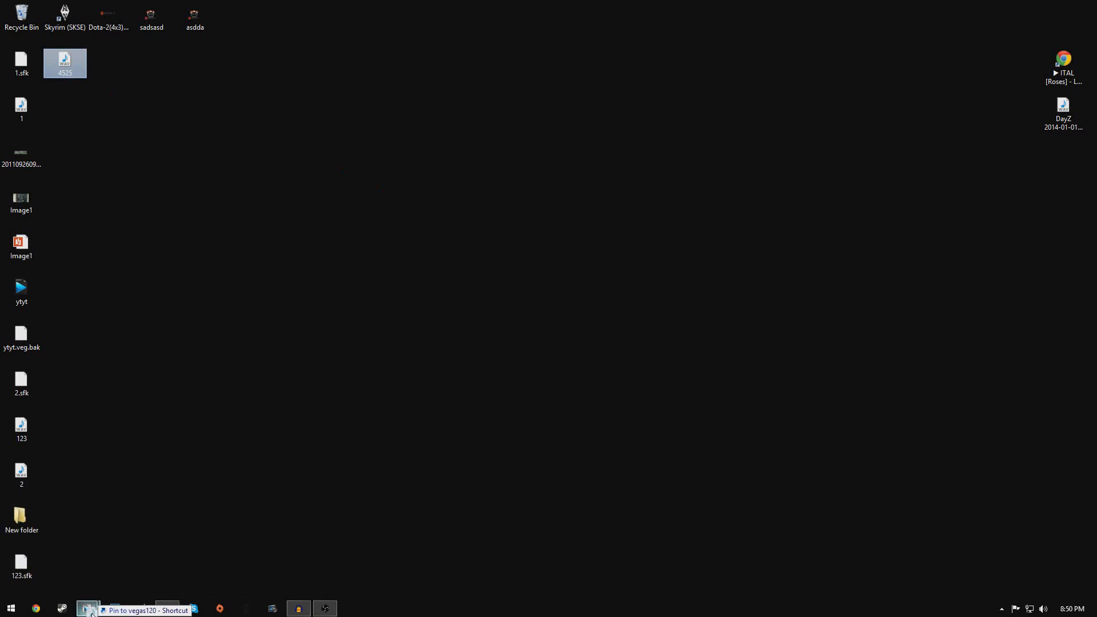
left_click(88, 608)
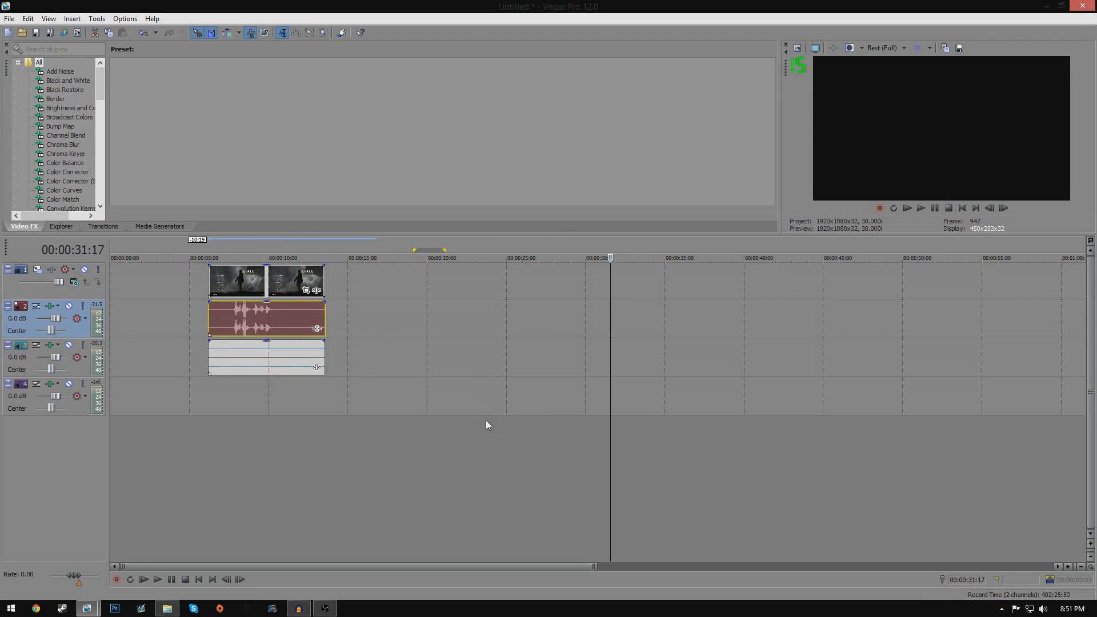
mouse_move(461, 394)
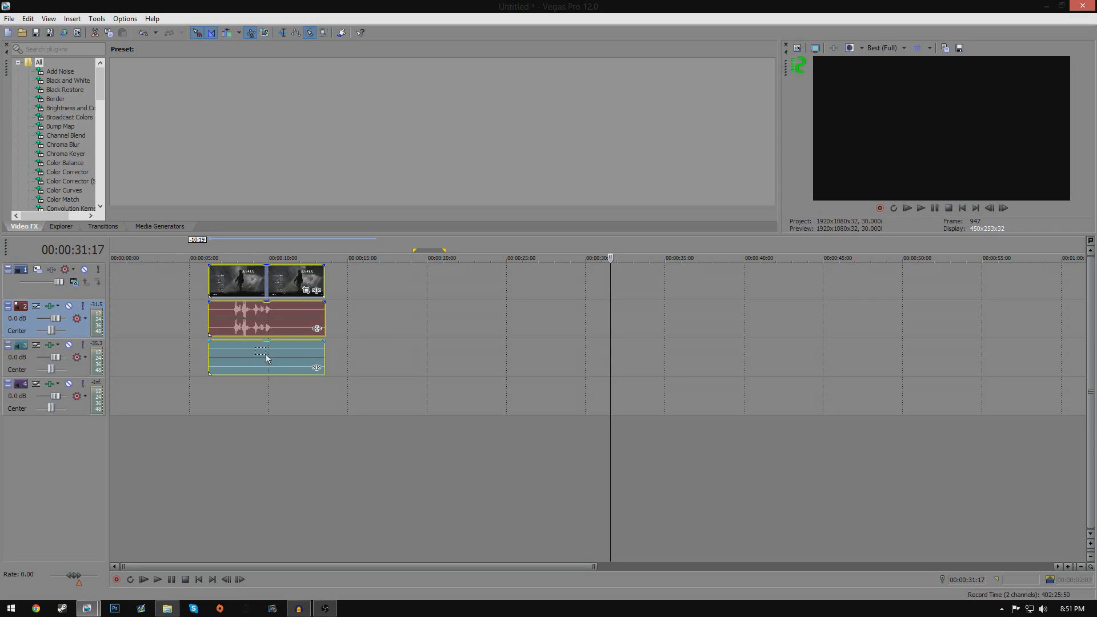
mouse_move(299, 333)
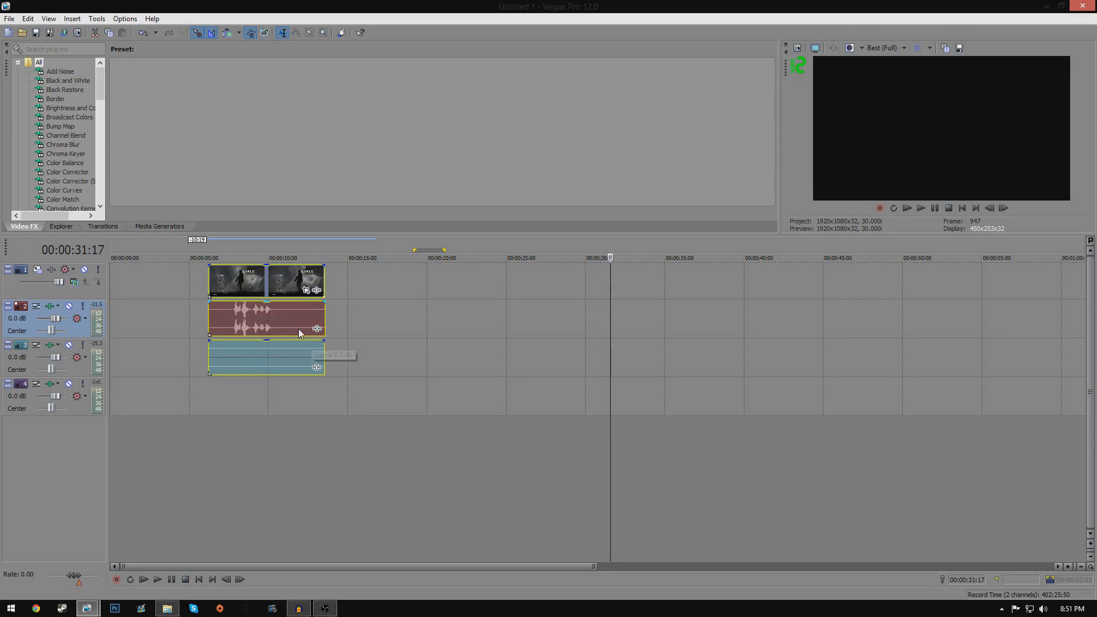
Group the gameplay clip with both audio events so they move together to about 00:00:15.
left_click(259, 257)
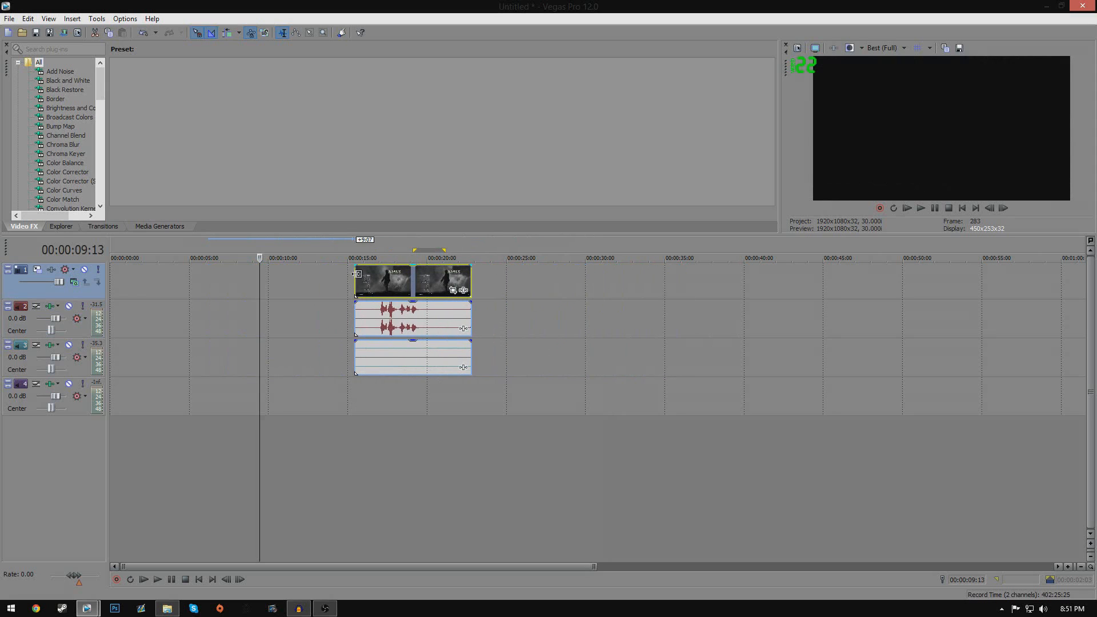
left_click(921, 208)
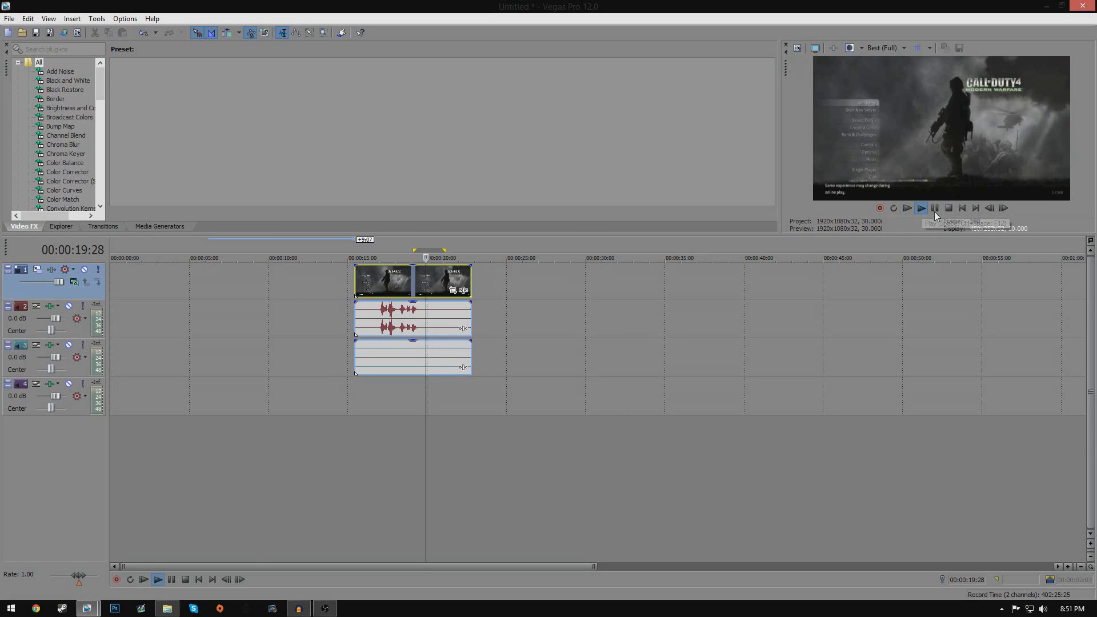
left_click(921, 208)
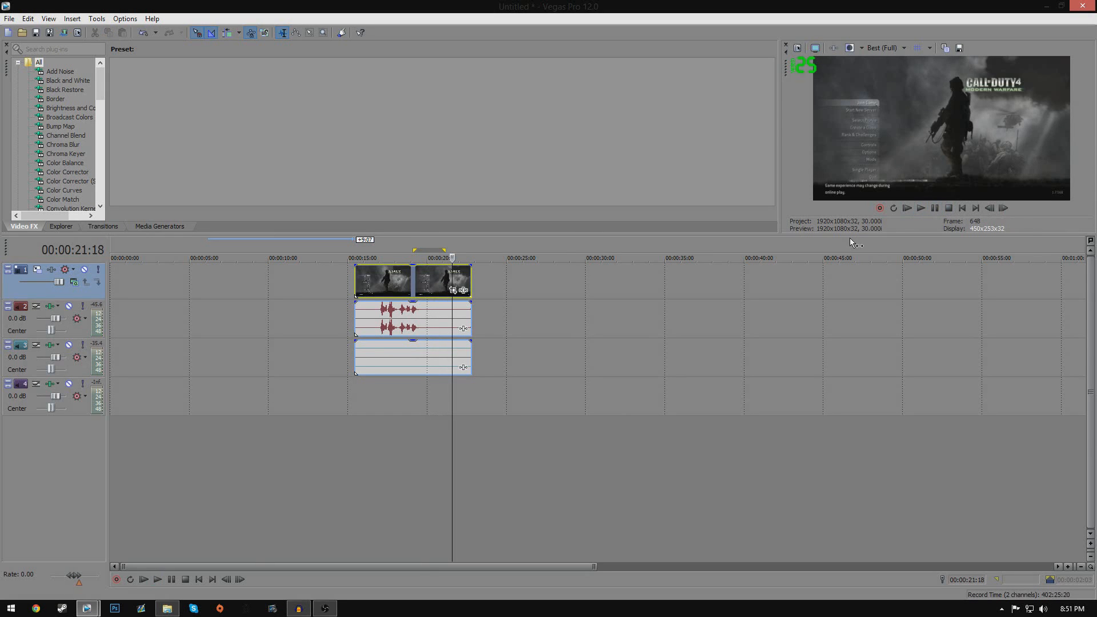
mouse_move(880, 254)
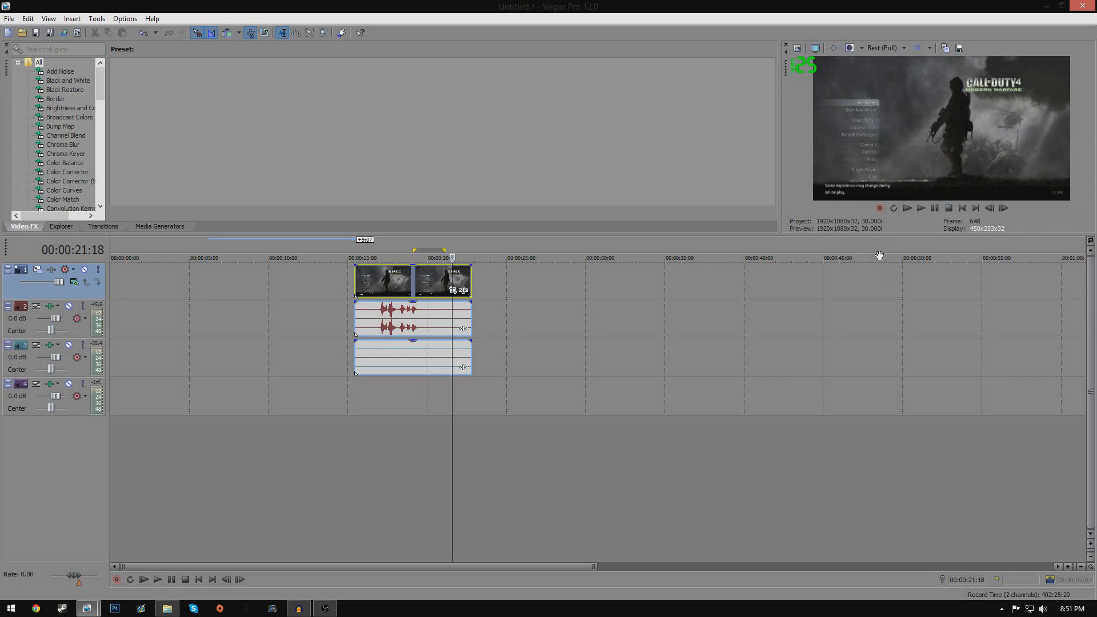
mouse_move(929, 221)
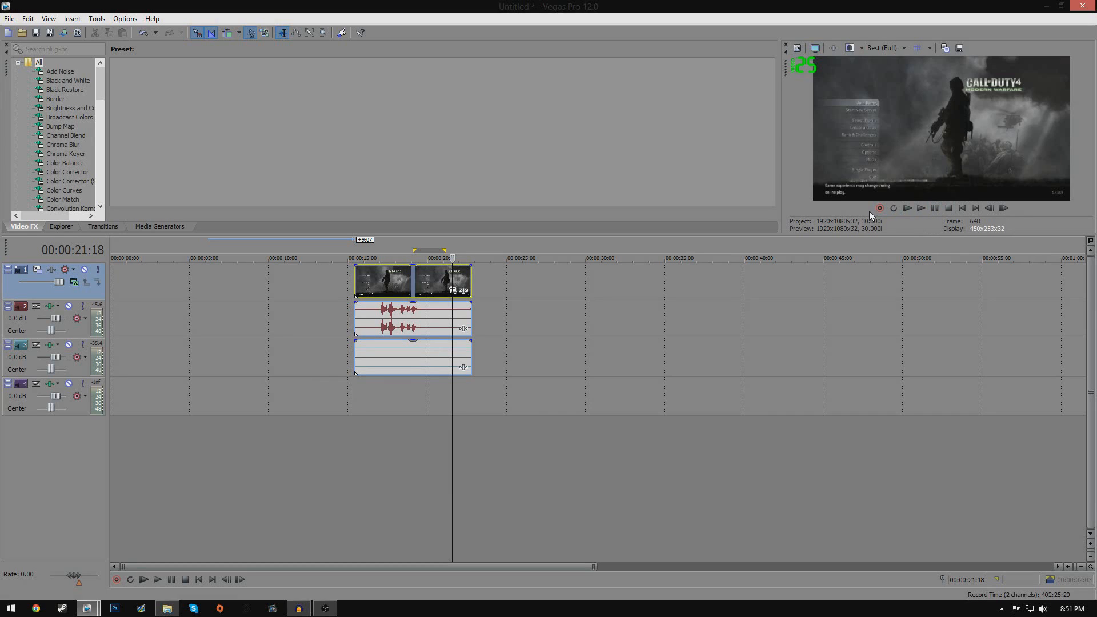
mouse_move(849, 206)
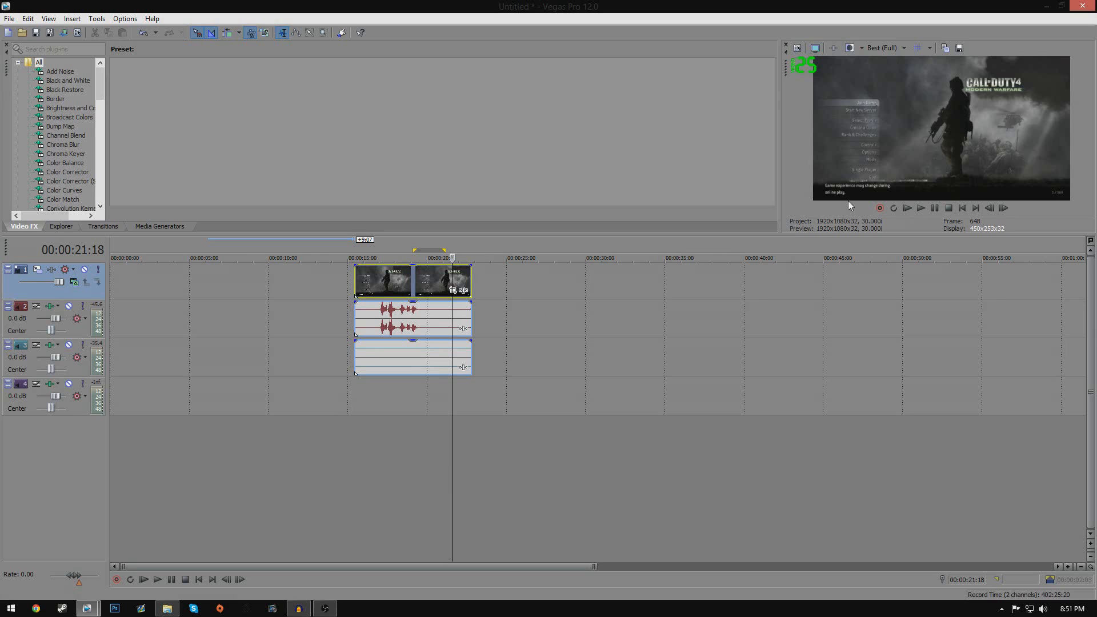